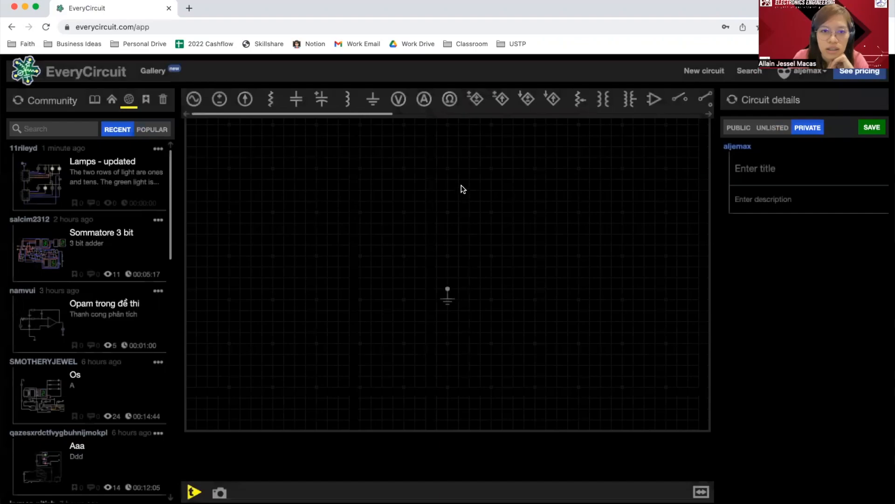
{"action": "mouse_move", "coordinate": [552, 283]}
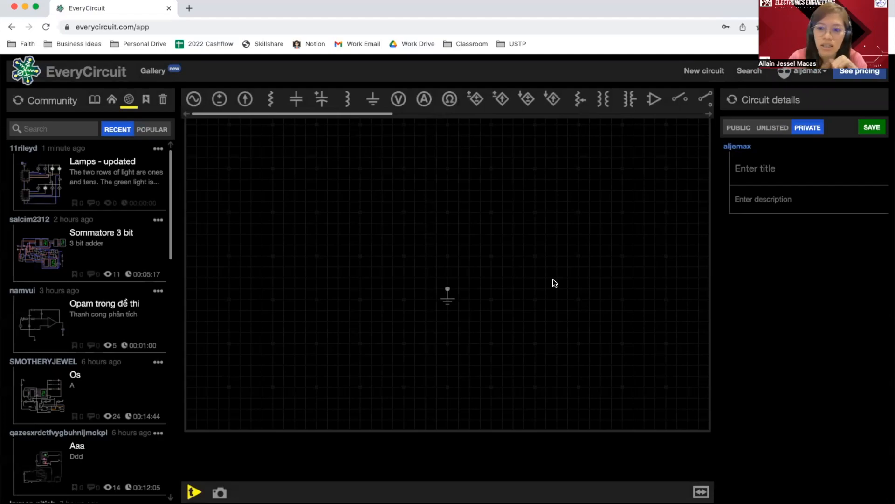
{"action": "mouse_move", "coordinate": [501, 233]}
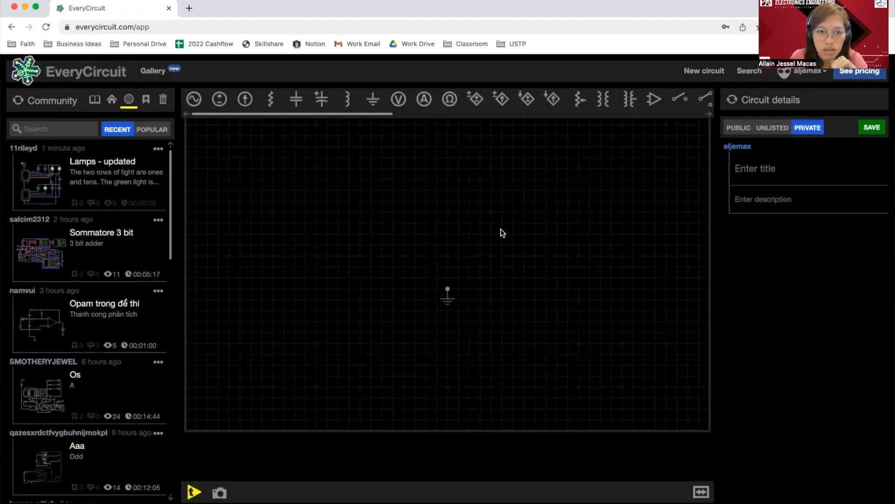
{"action": "mouse_move", "coordinate": [681, 461]}
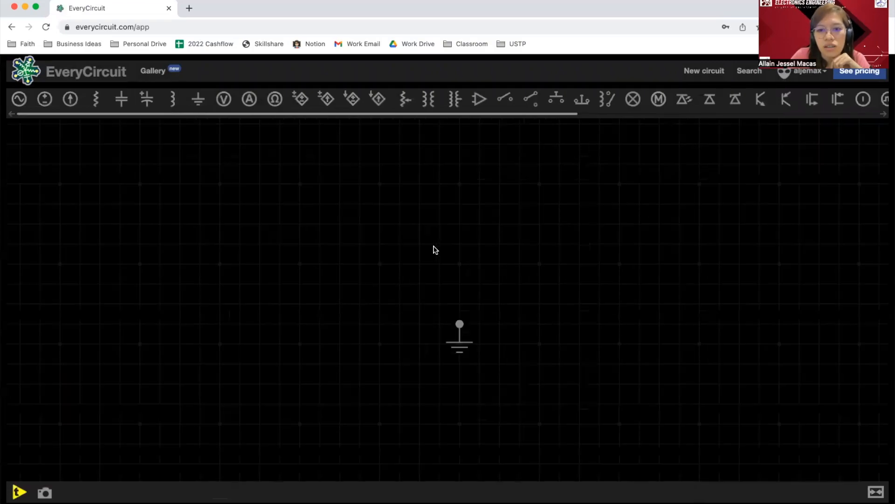
{"action": "left_click_drag", "start_coordinate": [460, 337], "coordinate": [414, 395]}
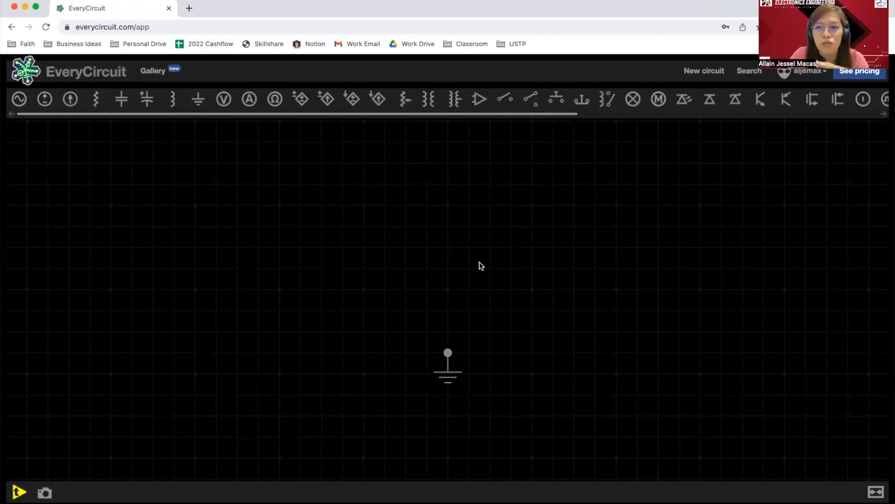
{"action": "left_click", "coordinate": [448, 369]}
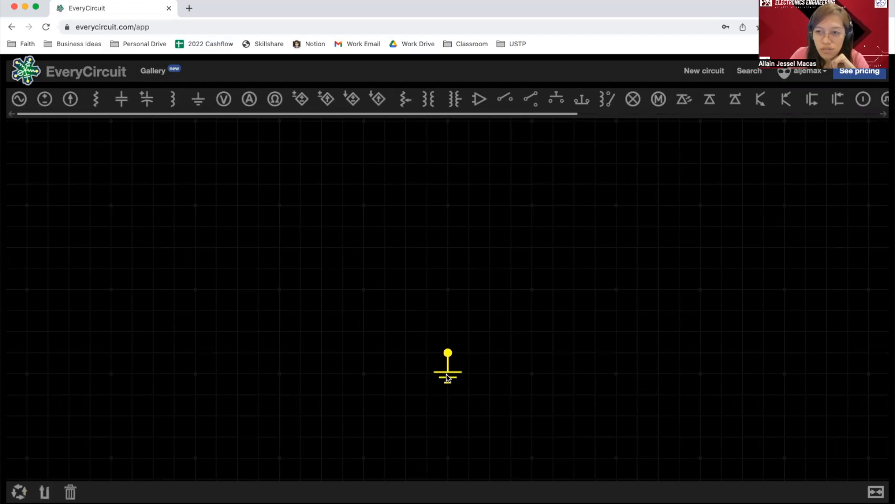
{"action": "left_click", "coordinate": [101, 134]}
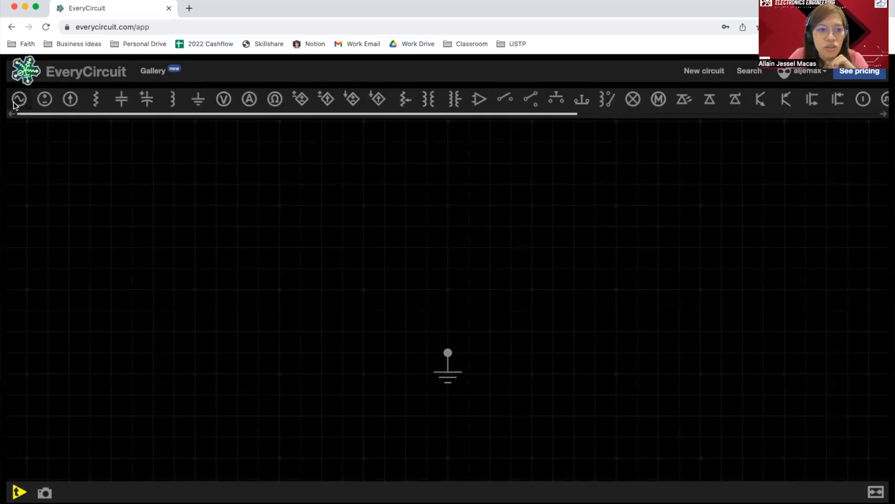
{"action": "mouse_move", "coordinate": [45, 99]}
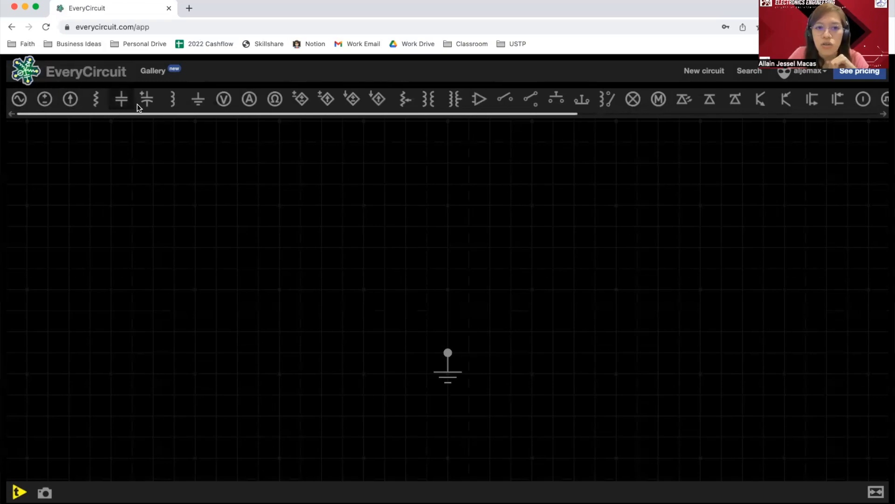
{"action": "mouse_move", "coordinate": [455, 100]}
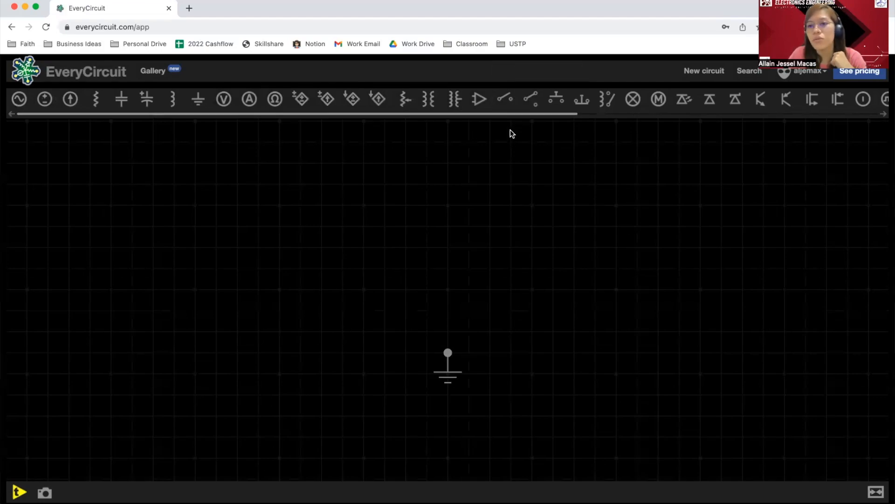
{"action": "mouse_move", "coordinate": [497, 127]}
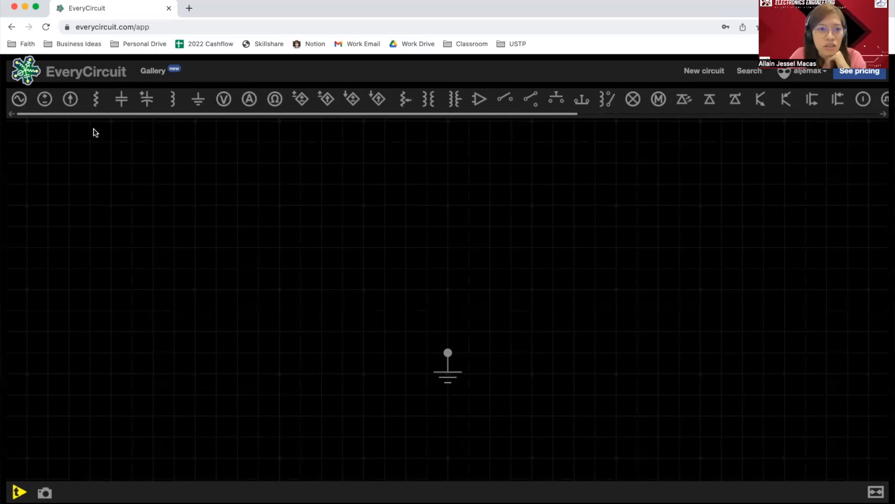
{"action": "mouse_move", "coordinate": [45, 99]}
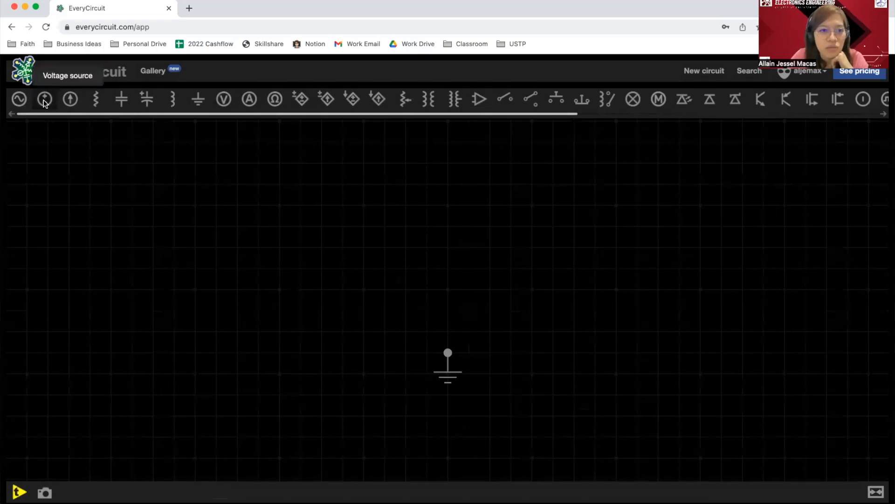
Place a DC voltage source left of centre with ground on its negative terminal.
{"action": "left_click", "coordinate": [44, 99]}
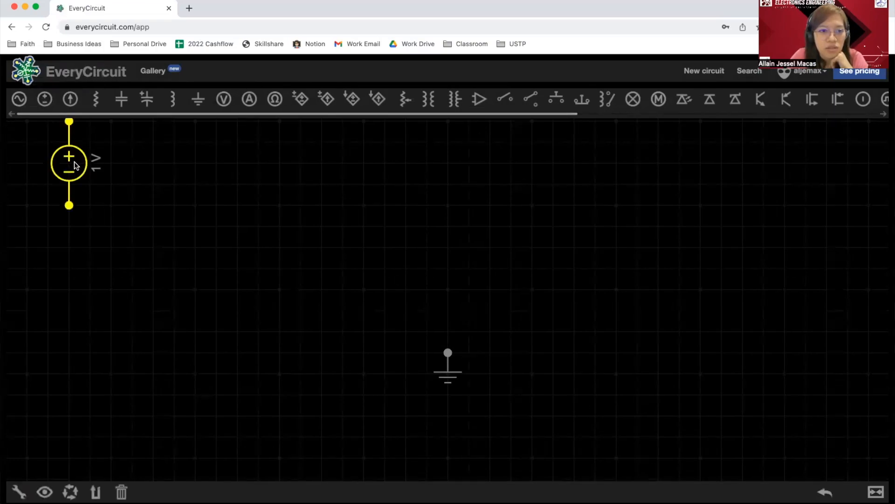
{"action": "left_click_drag", "start_coordinate": [69, 164], "coordinate": [364, 286]}
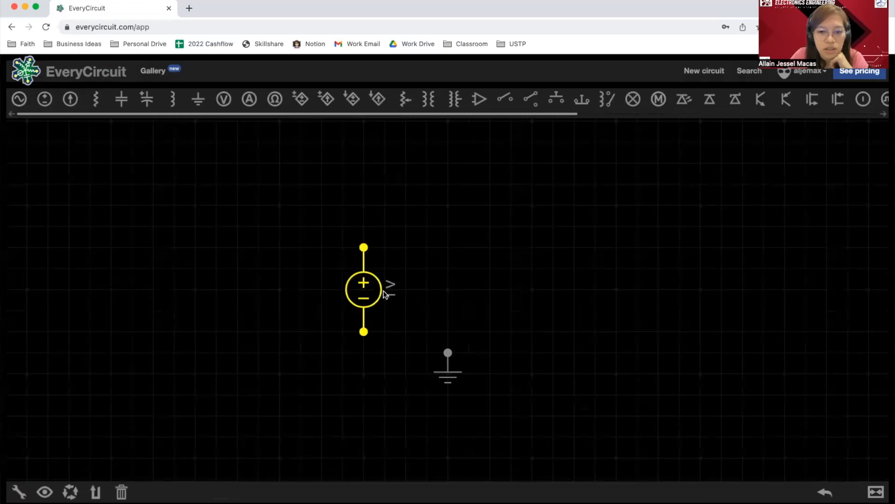
{"action": "left_click_drag", "start_coordinate": [447, 366], "coordinate": [364, 389]}
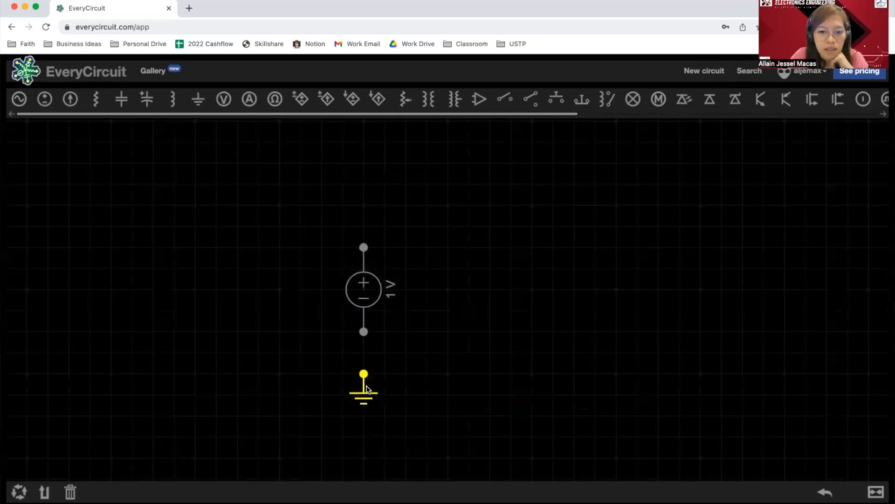
{"action": "left_click_drag", "start_coordinate": [364, 383], "coordinate": [364, 349]}
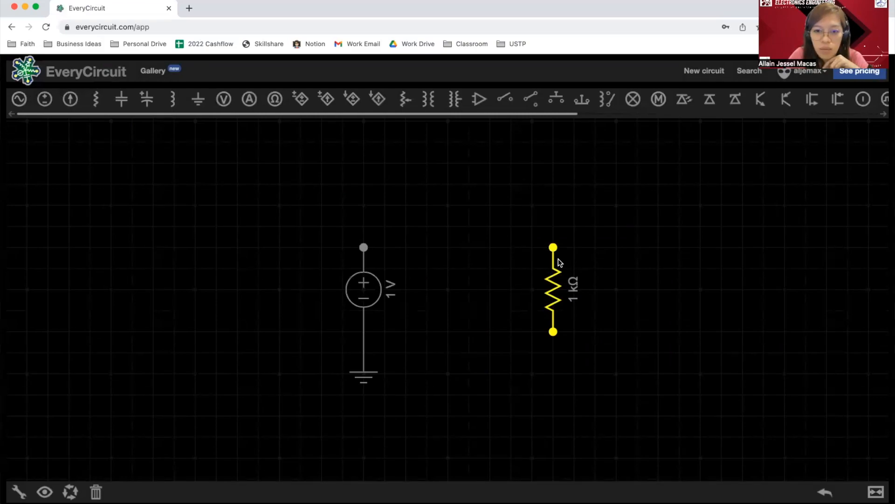
{"action": "mouse_move", "coordinate": [570, 267]}
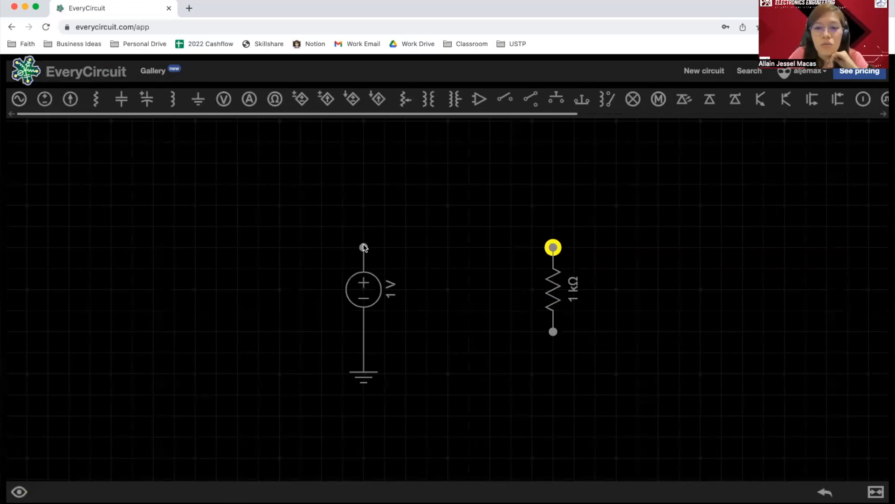
Wire the source and resistor tops and bottoms together, then select the top wire for removal.
{"action": "left_click_drag", "start_coordinate": [364, 247], "coordinate": [553, 247]}
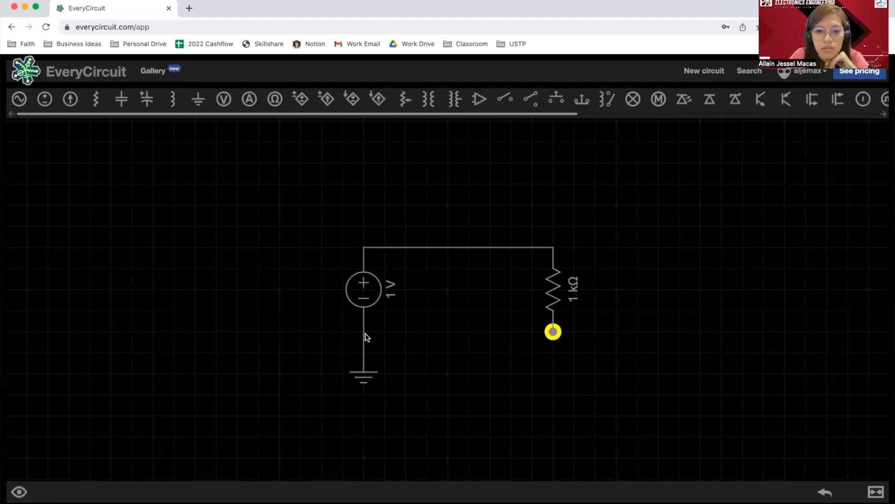
{"action": "left_click_drag", "start_coordinate": [552, 332], "coordinate": [364, 331]}
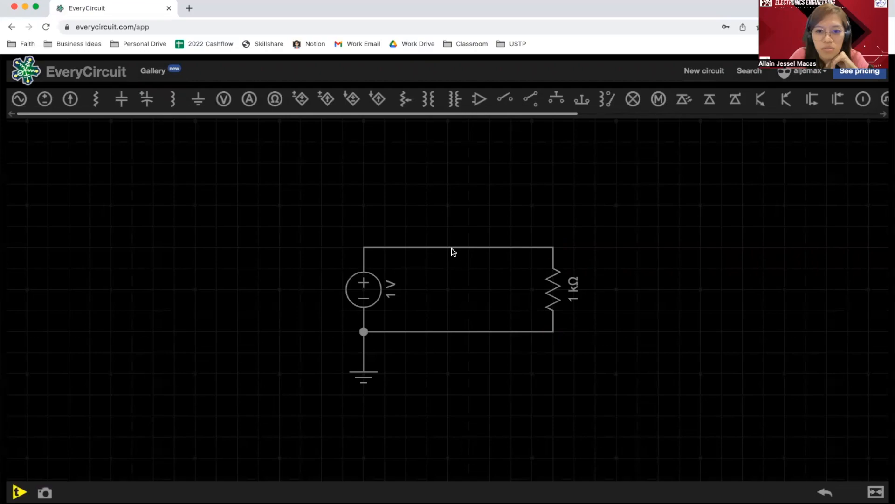
{"action": "left_click", "coordinate": [453, 247]}
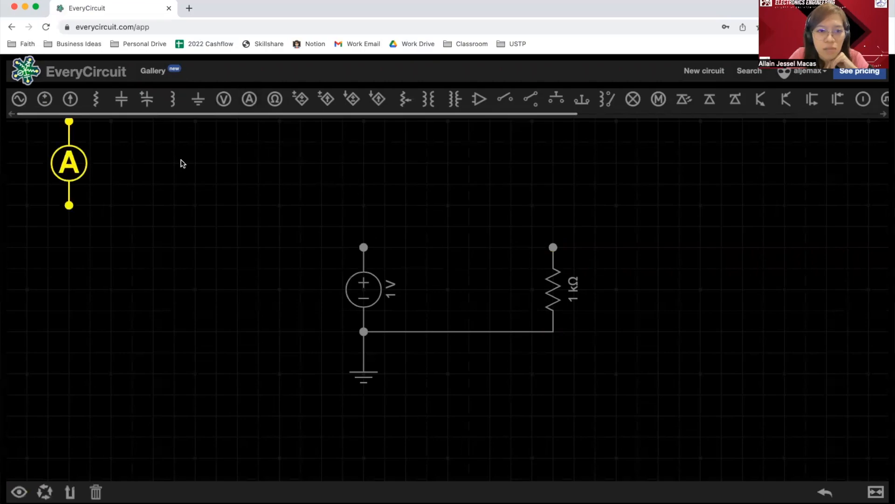
Rotate the ammeter horizontal and insert it in the top wire between source and resistor.
{"action": "left_click_drag", "start_coordinate": [69, 162], "coordinate": [468, 184]}
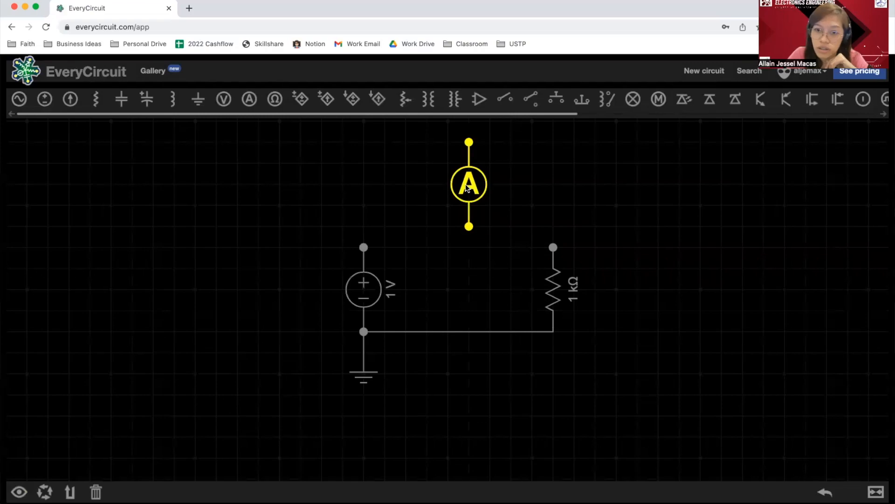
{"action": "mouse_move", "coordinate": [519, 222]}
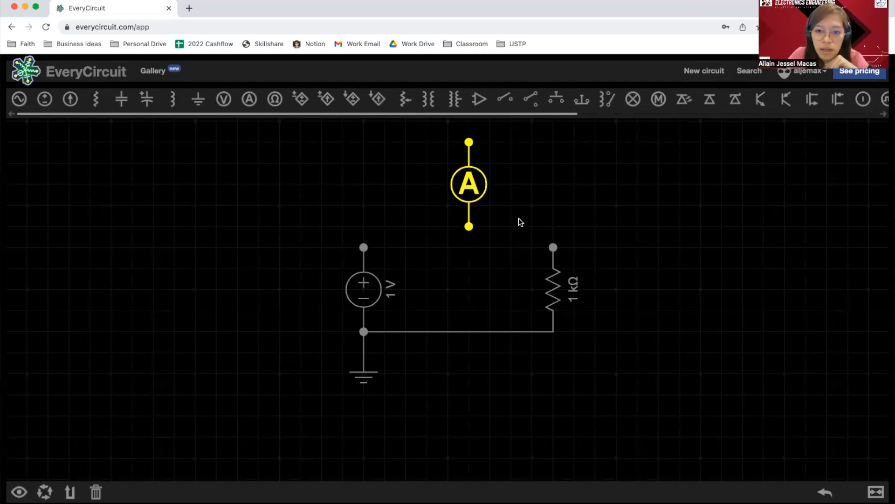
{"action": "mouse_move", "coordinate": [414, 218]}
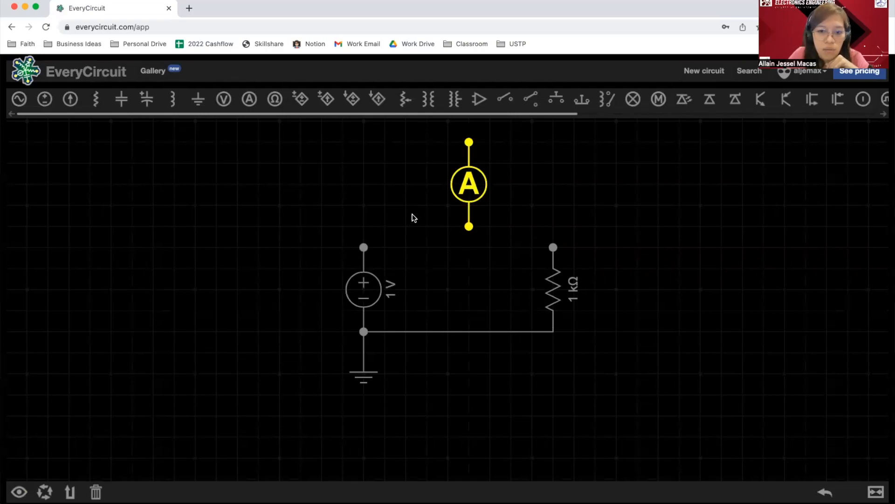
{"action": "mouse_move", "coordinate": [463, 186]}
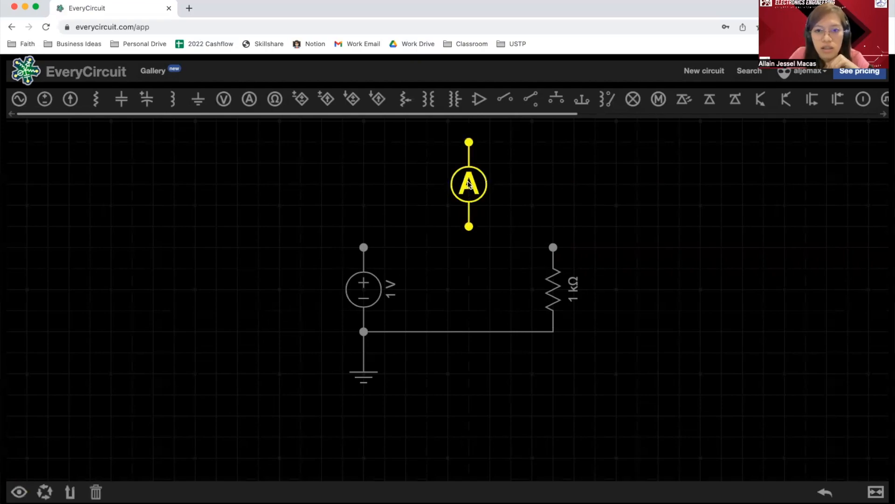
{"action": "left_click_drag", "start_coordinate": [468, 184], "coordinate": [468, 206]}
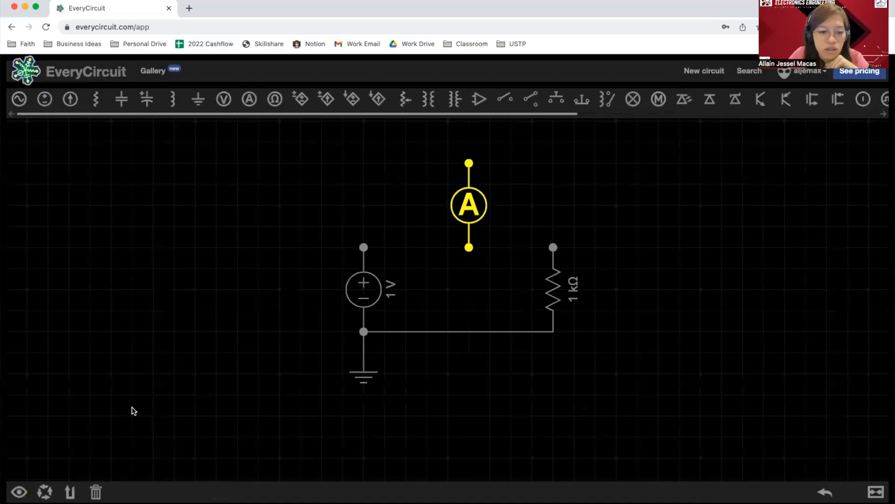
{"action": "mouse_move", "coordinate": [45, 491]}
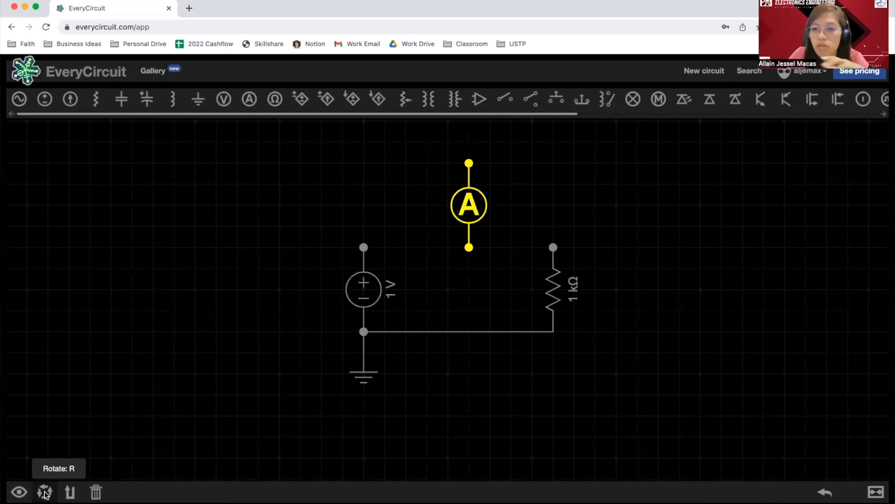
{"action": "left_click", "coordinate": [45, 492]}
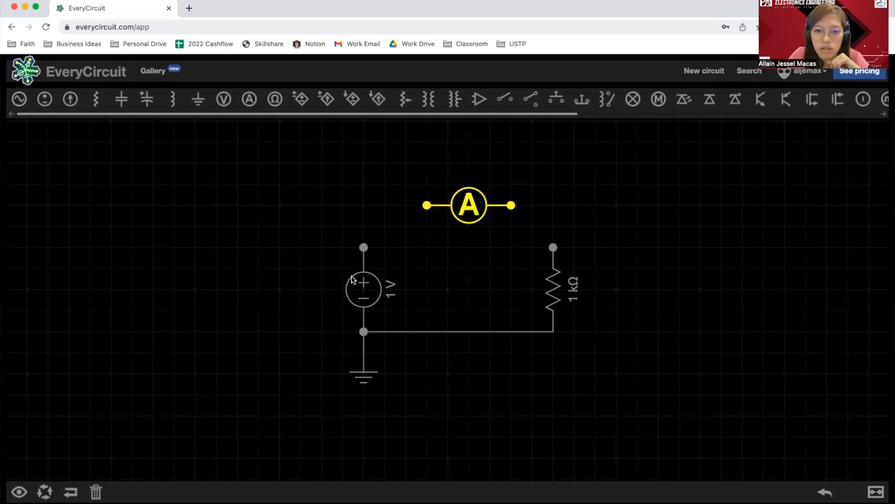
{"action": "left_click_drag", "start_coordinate": [468, 204], "coordinate": [468, 247]}
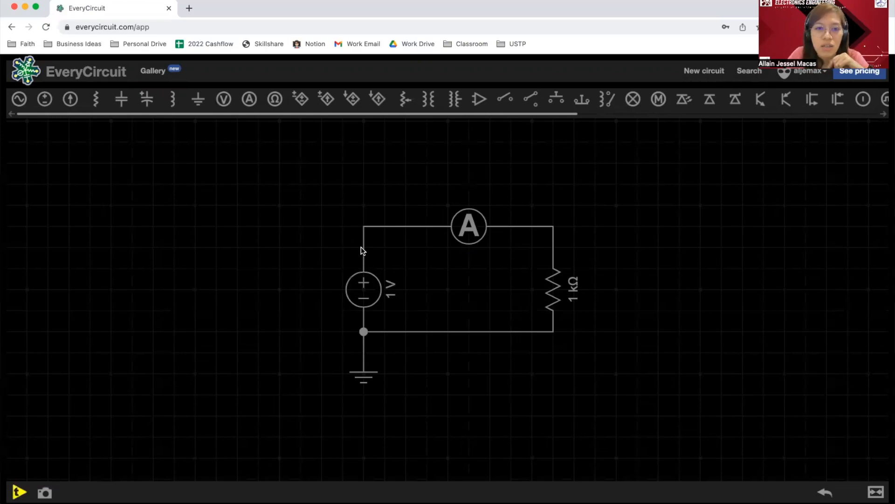
{"action": "mouse_move", "coordinate": [224, 99]}
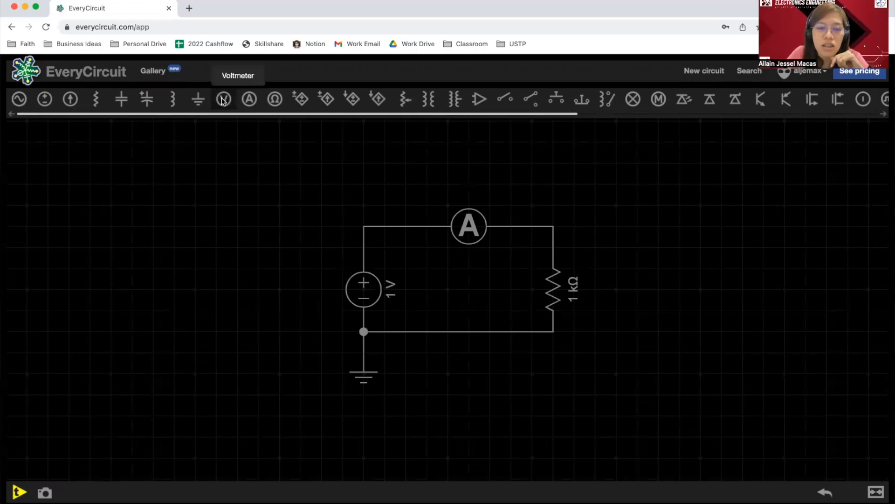
Add a voltmeter right of the resistor, joining both resistor terminals.
{"action": "left_click", "coordinate": [223, 99]}
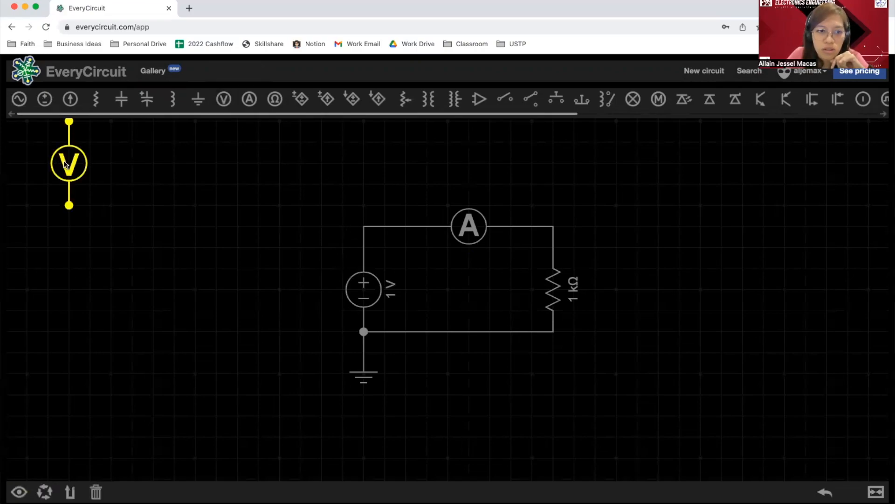
{"action": "left_click_drag", "start_coordinate": [68, 162], "coordinate": [658, 288]}
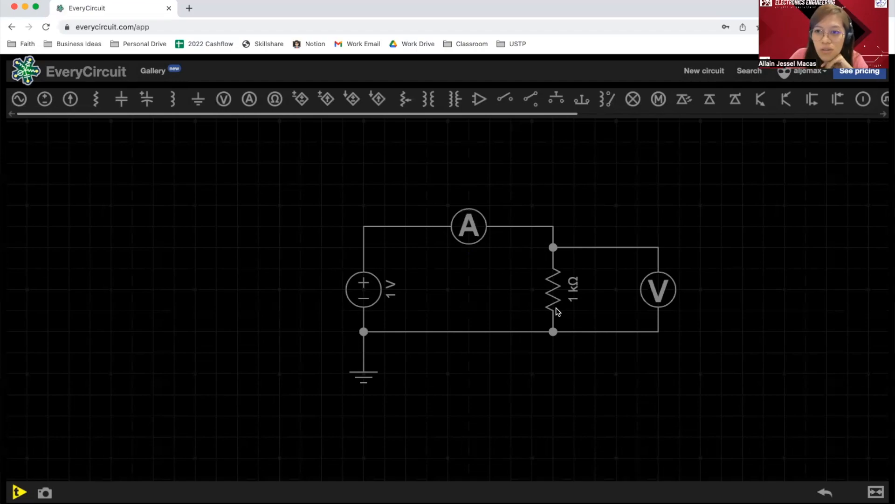
{"action": "mouse_move", "coordinate": [557, 301]}
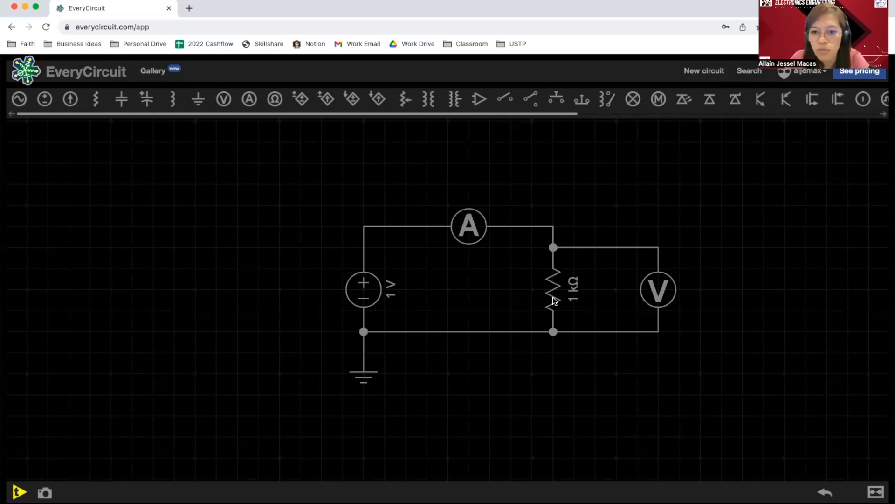
{"action": "mouse_move", "coordinate": [510, 336]}
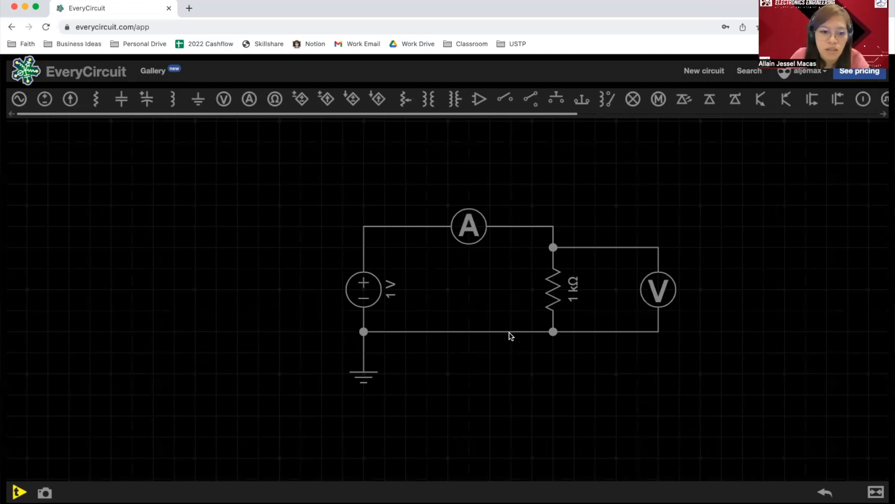
{"action": "mouse_move", "coordinate": [18, 492]}
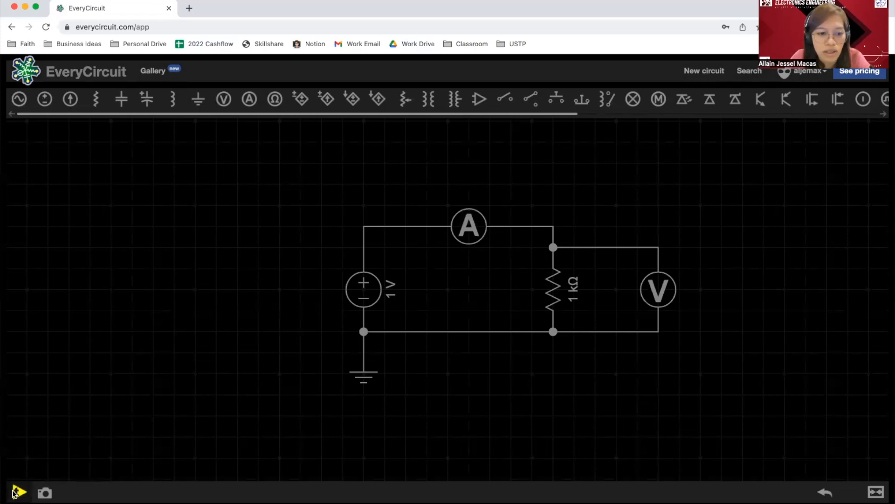
Start the simulation to show 1 mA and 1 V, then select the voltage source.
{"action": "left_click", "coordinate": [18, 491]}
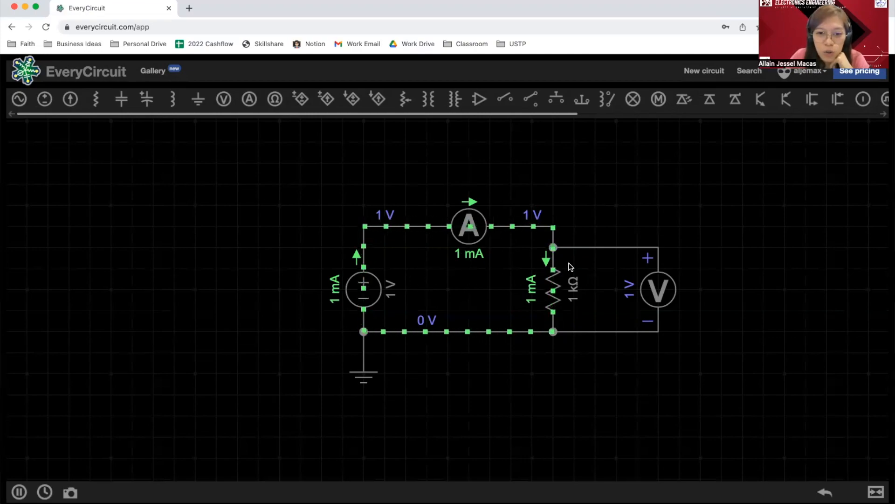
{"action": "mouse_move", "coordinate": [494, 254]}
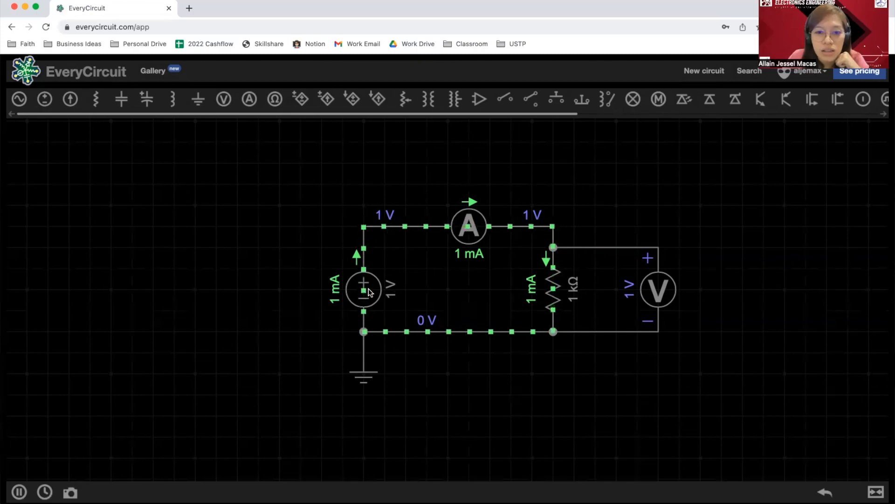
{"action": "left_click", "coordinate": [364, 288]}
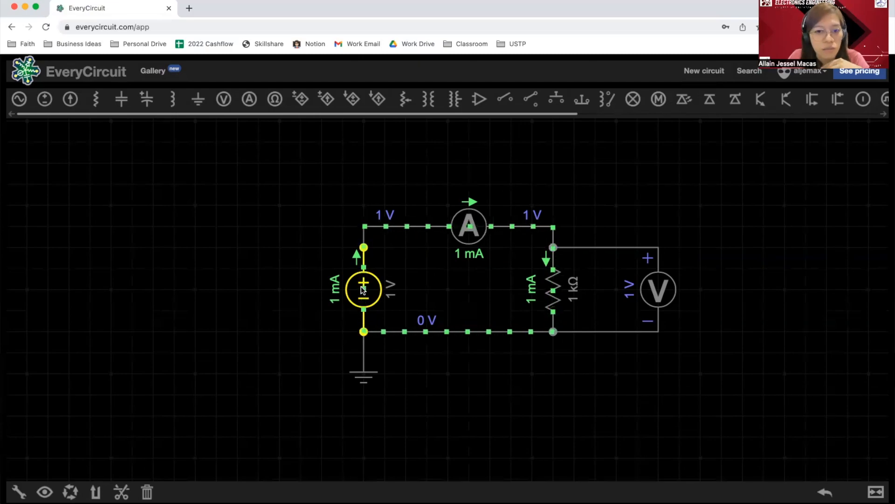
{"action": "mouse_move", "coordinate": [222, 392]}
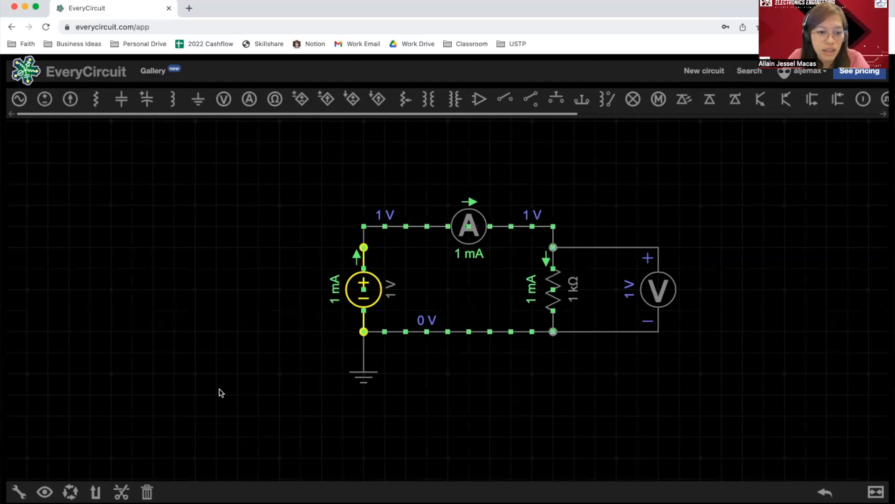
{"action": "mouse_move", "coordinate": [18, 491]}
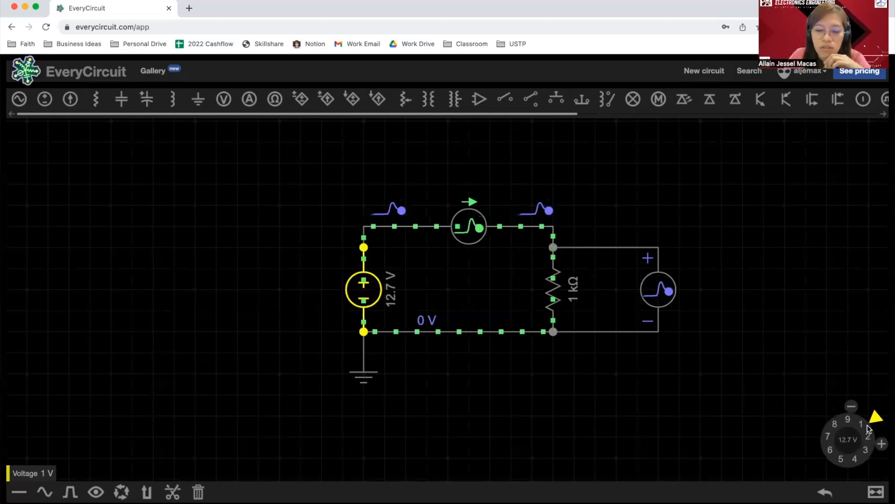
Turn the source value dial up to 70 V, giving 70 mA and 70 V readings.
{"action": "left_click_drag", "start_coordinate": [876, 416], "coordinate": [837, 474]}
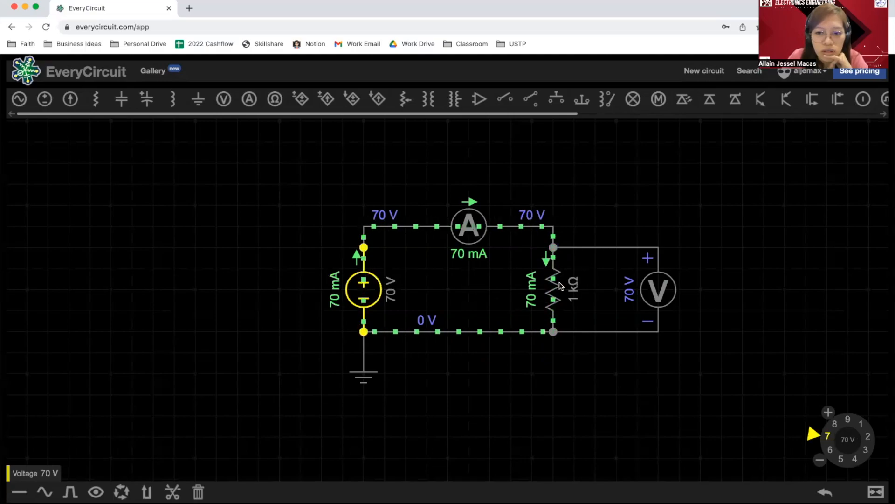
Set the resistor to 9 kΩ for a 7.78 mA current, then reselect the source.
{"action": "left_click", "coordinate": [553, 288]}
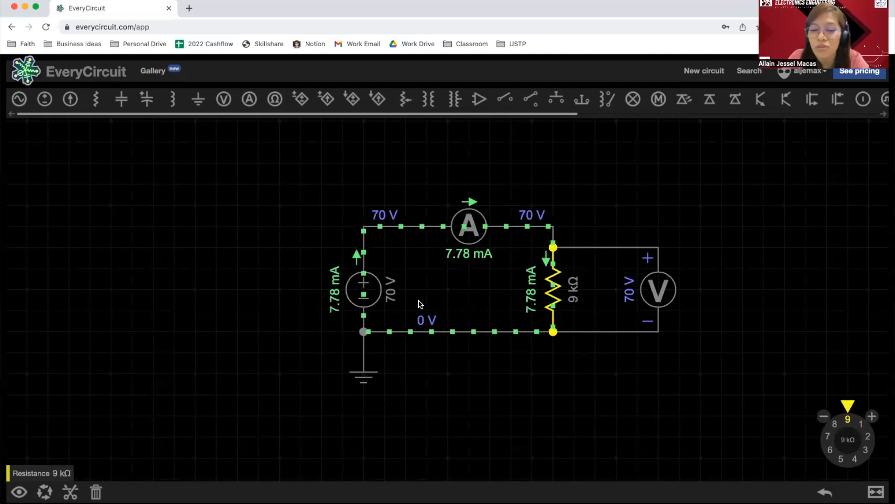
{"action": "mouse_move", "coordinate": [454, 263]}
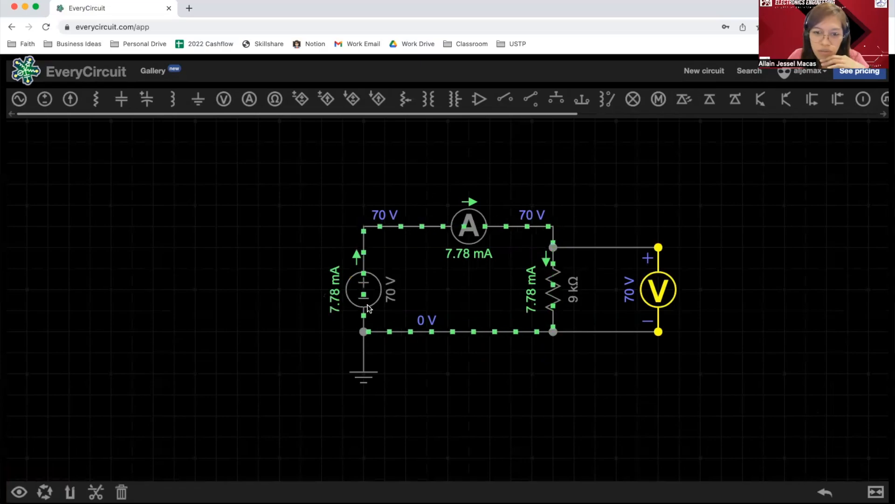
{"action": "left_click", "coordinate": [363, 288]}
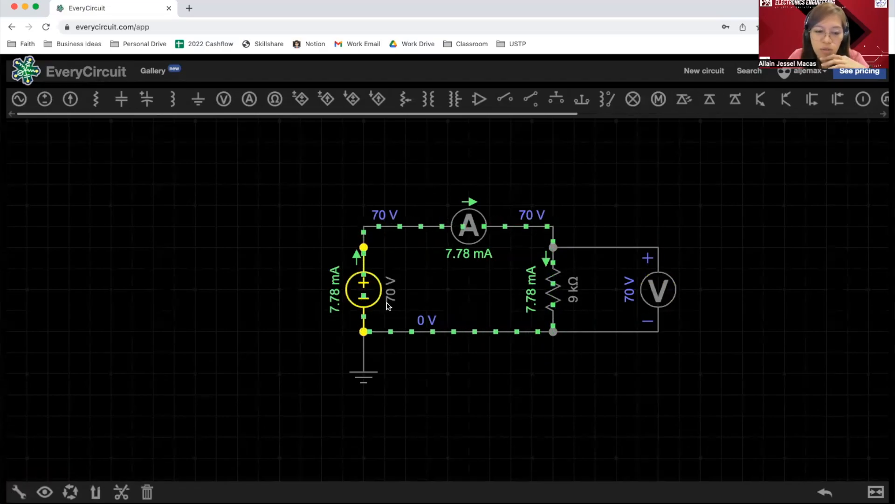